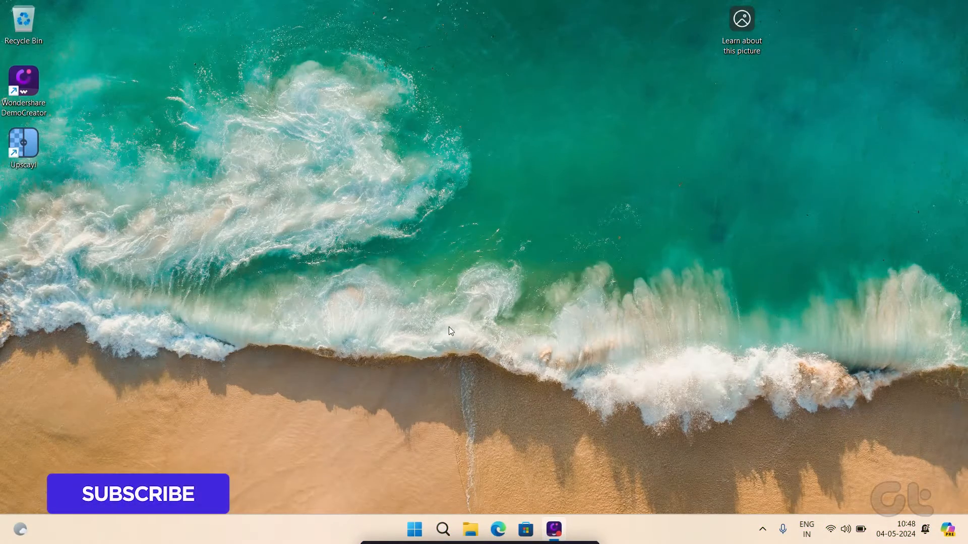
Bring up the taskbar's right-click menu that offers Task Manager and Taskbar settings
right_click(444, 534)
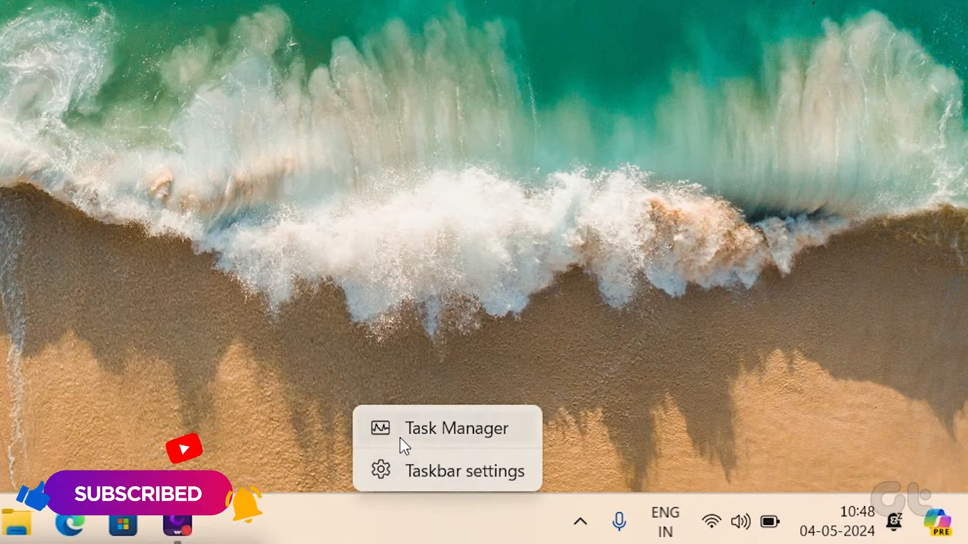
Launch Task Manager and show Performance > Memory: 8.0 of 15.7 GB in use (51%)
click(457, 428)
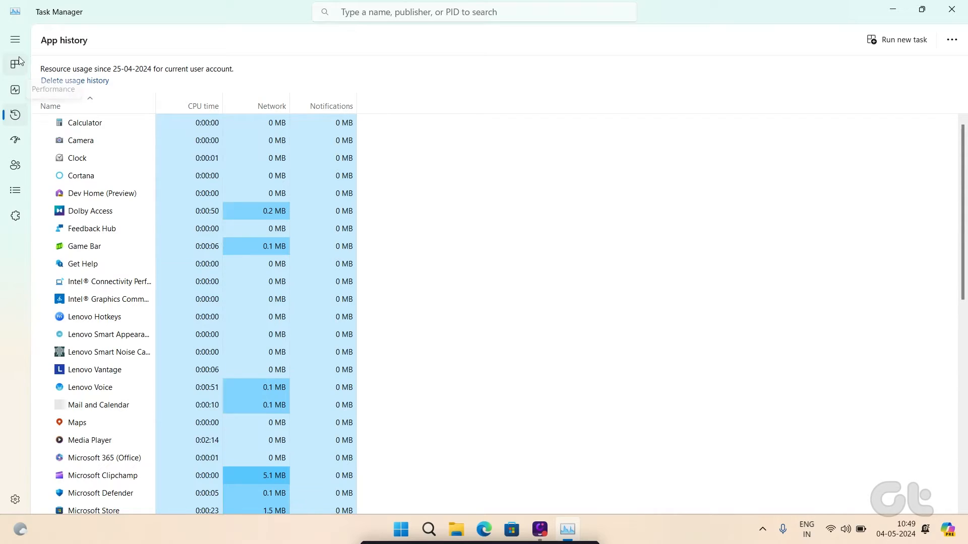
click(15, 89)
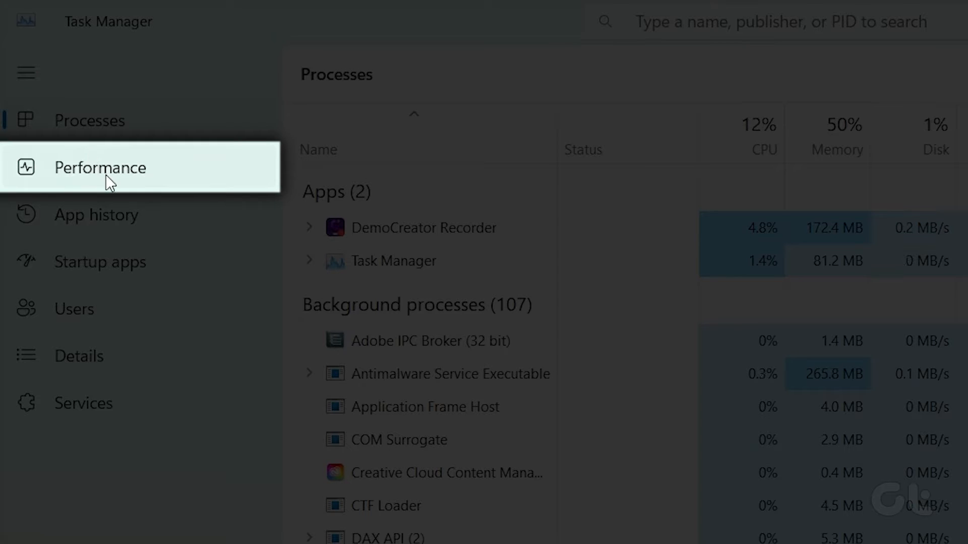
click(99, 167)
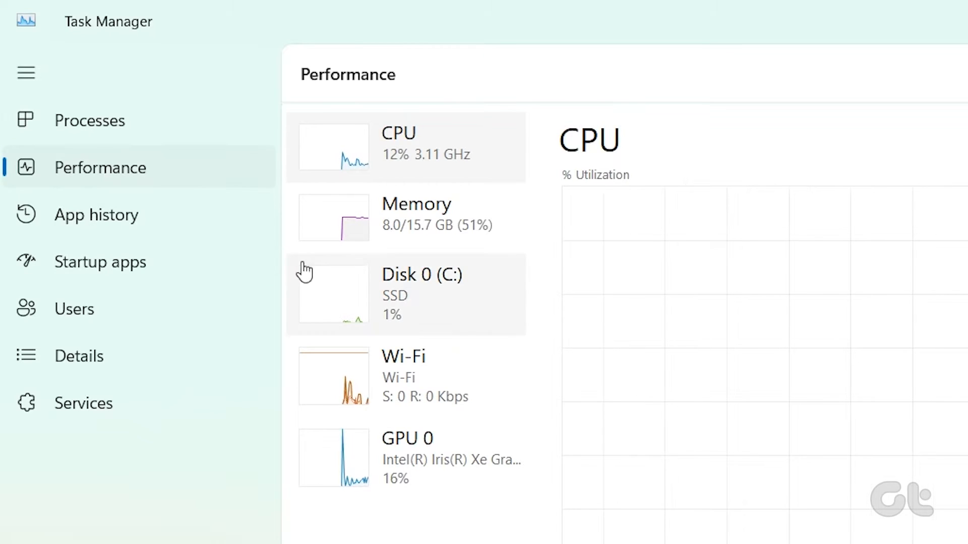
mouse_move(401, 243)
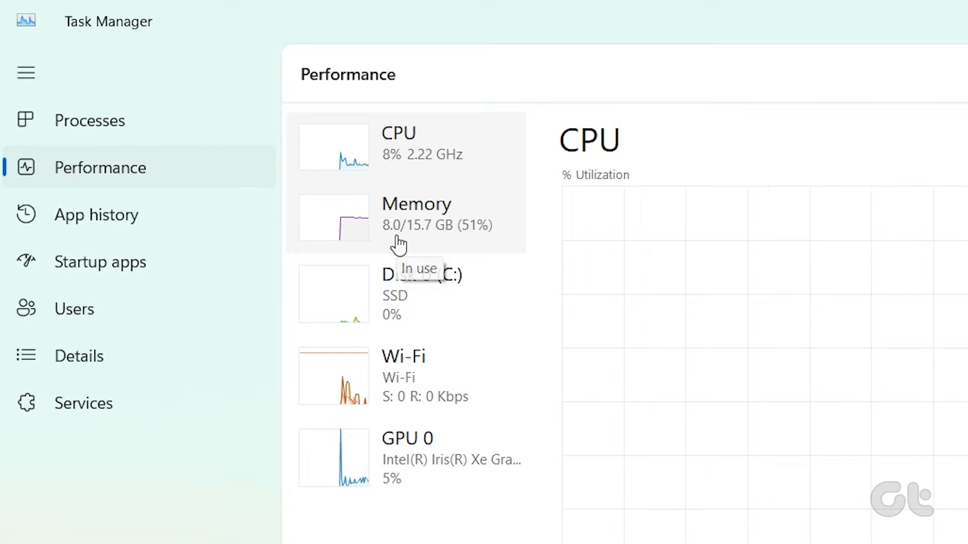
click(407, 218)
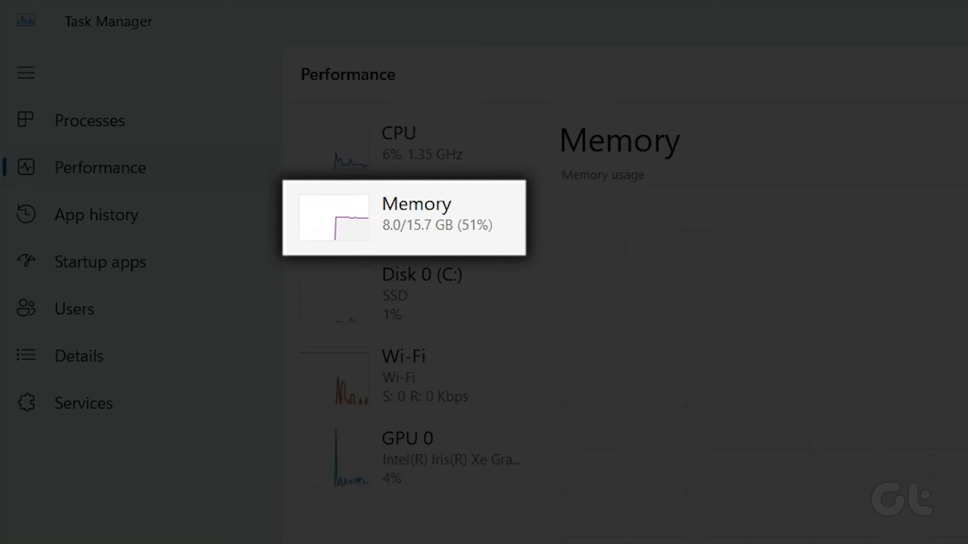
Show CPU-Z's Memory tab: 16 GBytes DDR5 at 2394.1 MHz DRAM frequency with timings
click(415, 216)
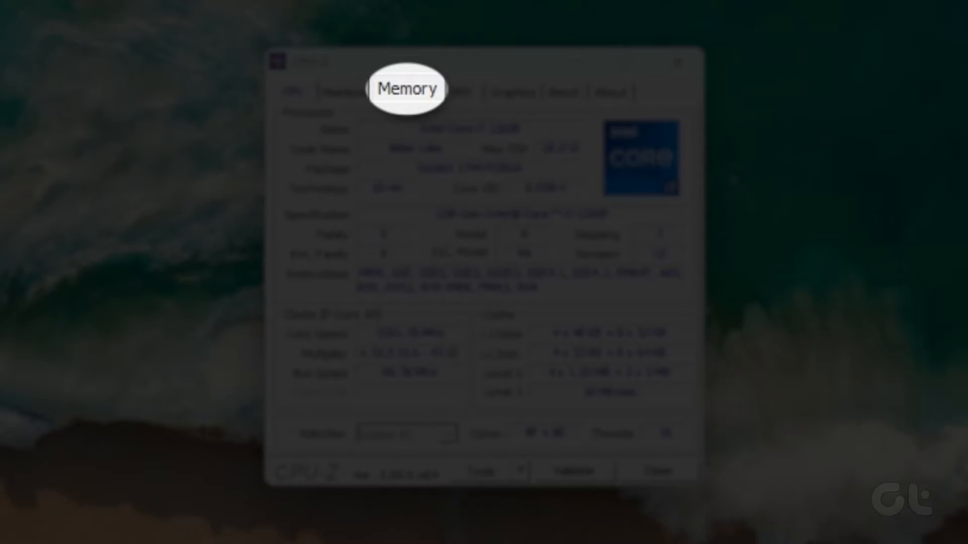
click(410, 91)
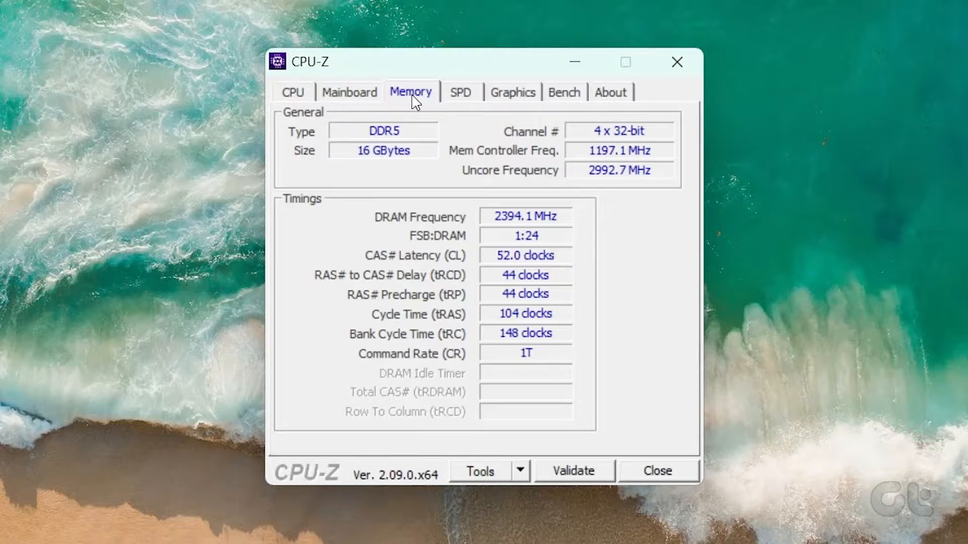